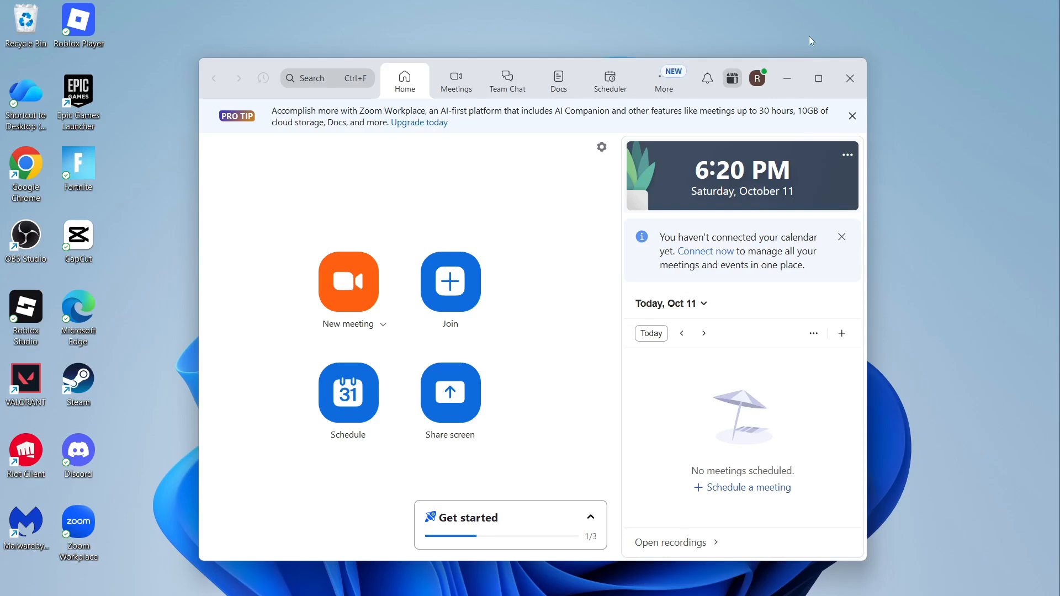
{"action": "mouse_move", "coordinate": [471, 30]}
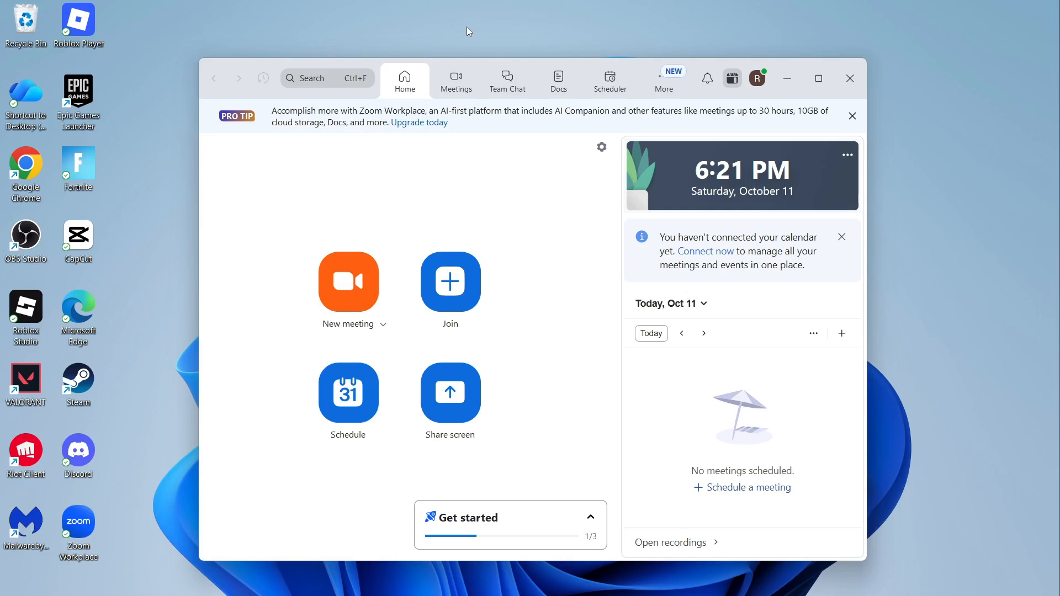
{"action": "mouse_move", "coordinate": [778, 60]}
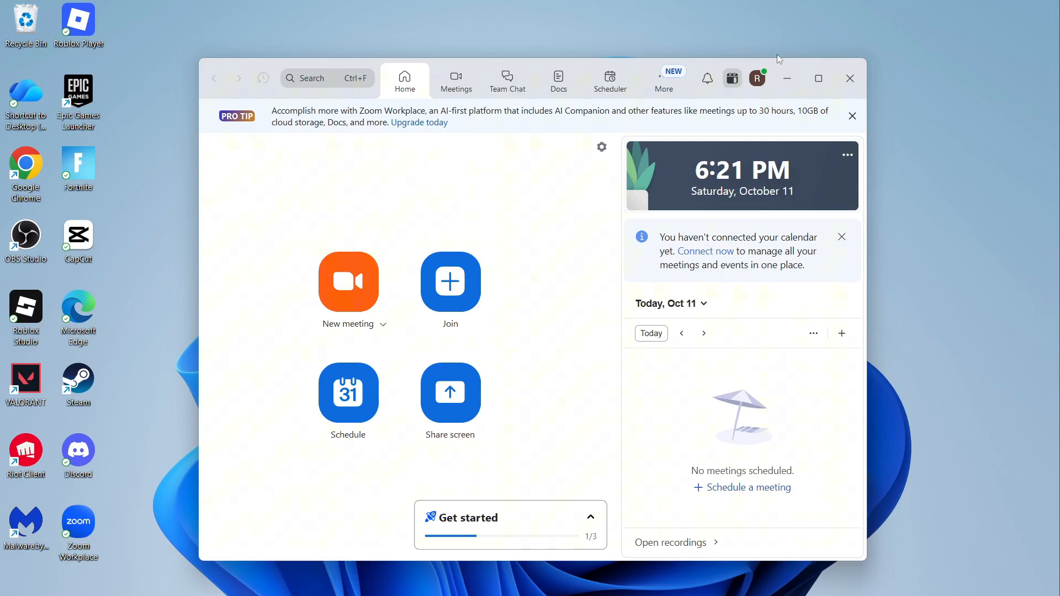
Hide Zoom, launch Settings via a Start search, and show Privacy & security app permissions
{"action": "left_click", "coordinate": [850, 77]}
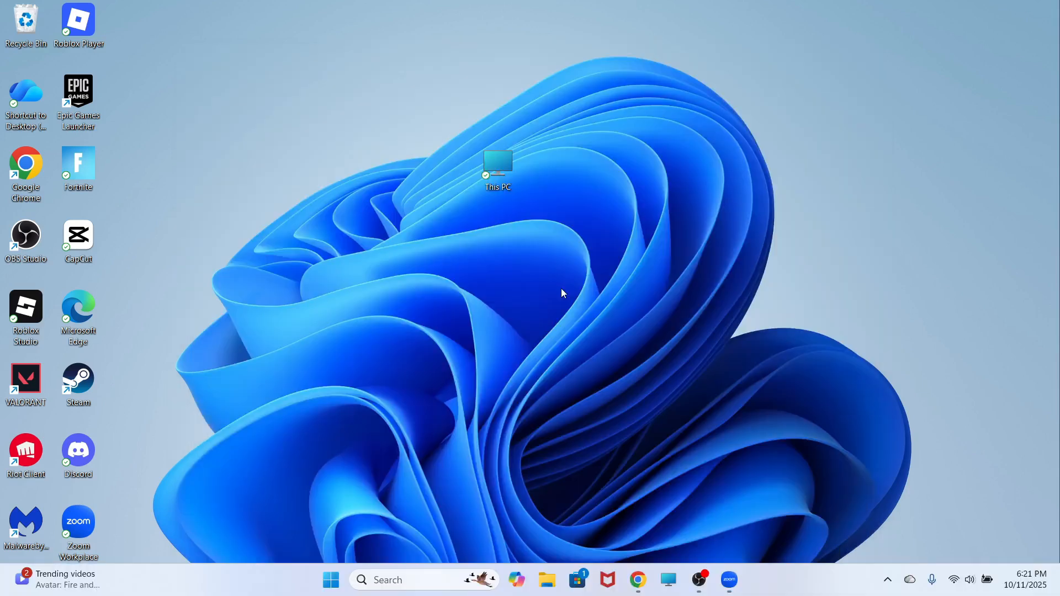
{"action": "mouse_move", "coordinate": [331, 580]}
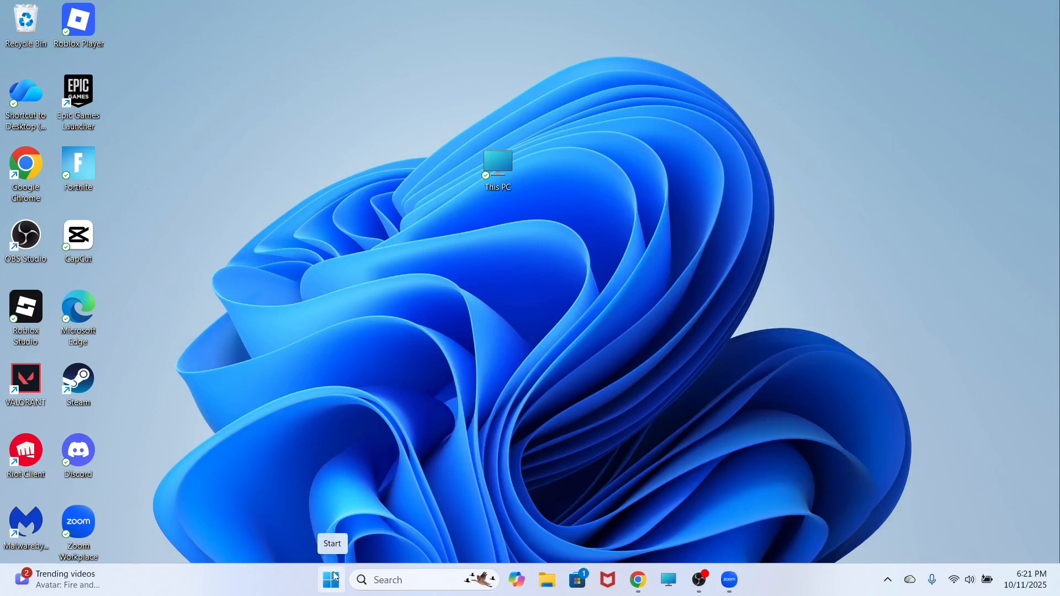
{"action": "type", "text": "sett"}
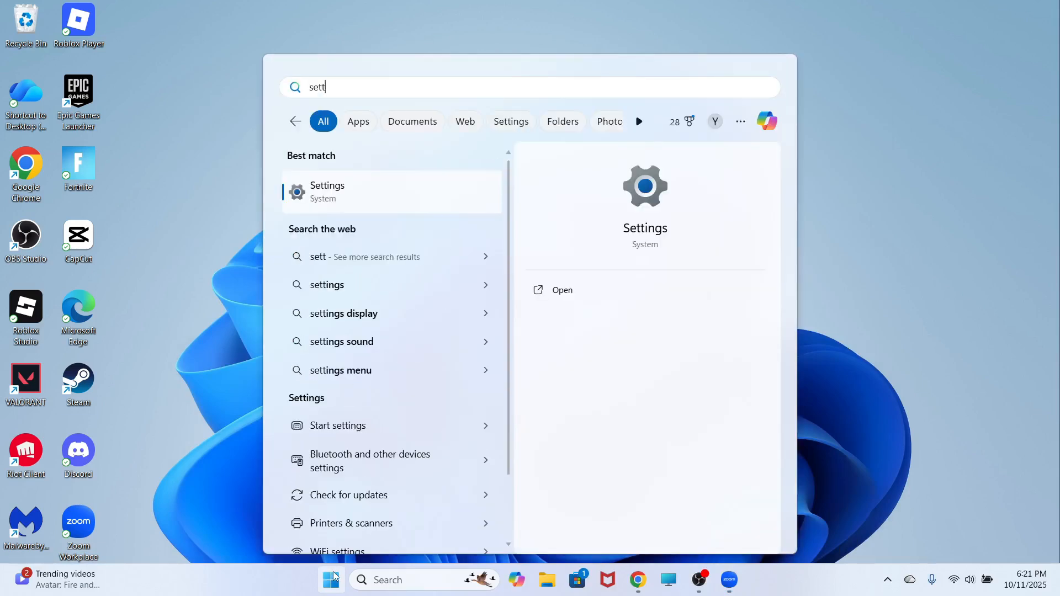
{"action": "right_click", "coordinate": [328, 191]}
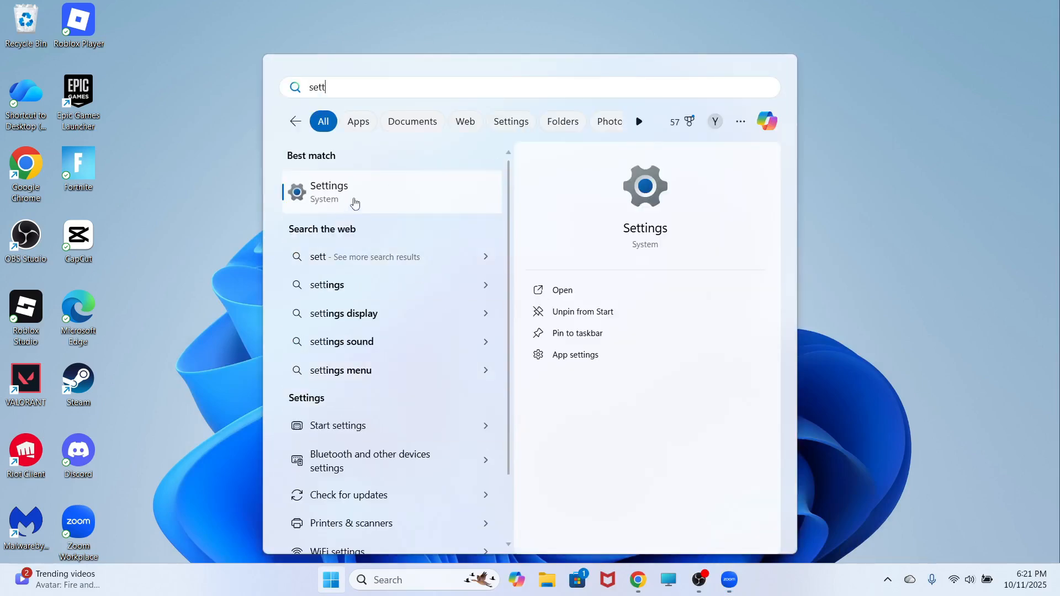
{"action": "left_click", "coordinate": [329, 193]}
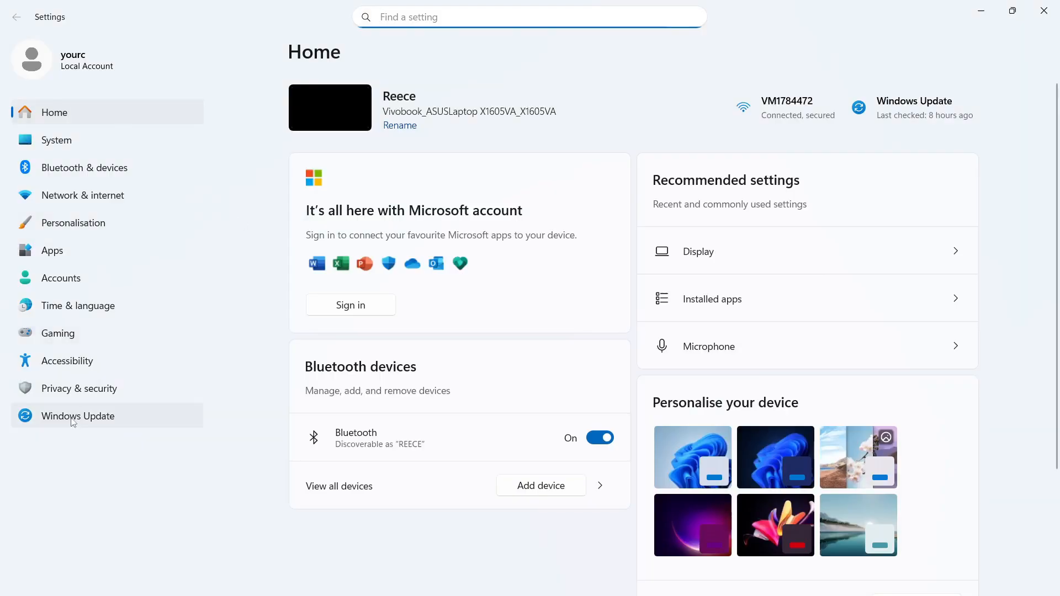
{"action": "left_click", "coordinate": [79, 388]}
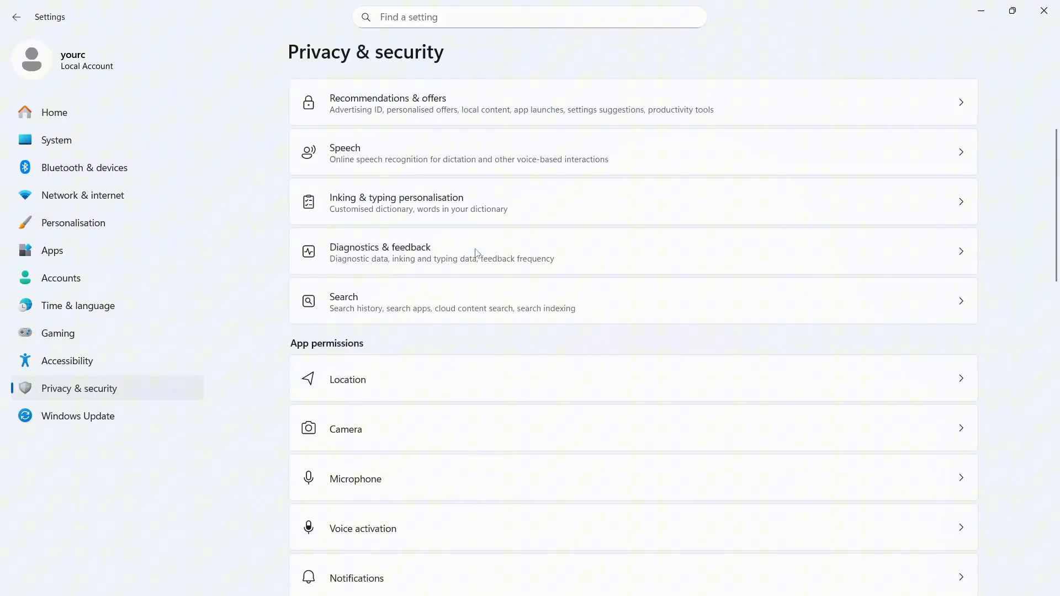
{"action": "scroll", "scroll_direction": "down", "scroll_amount": 3}
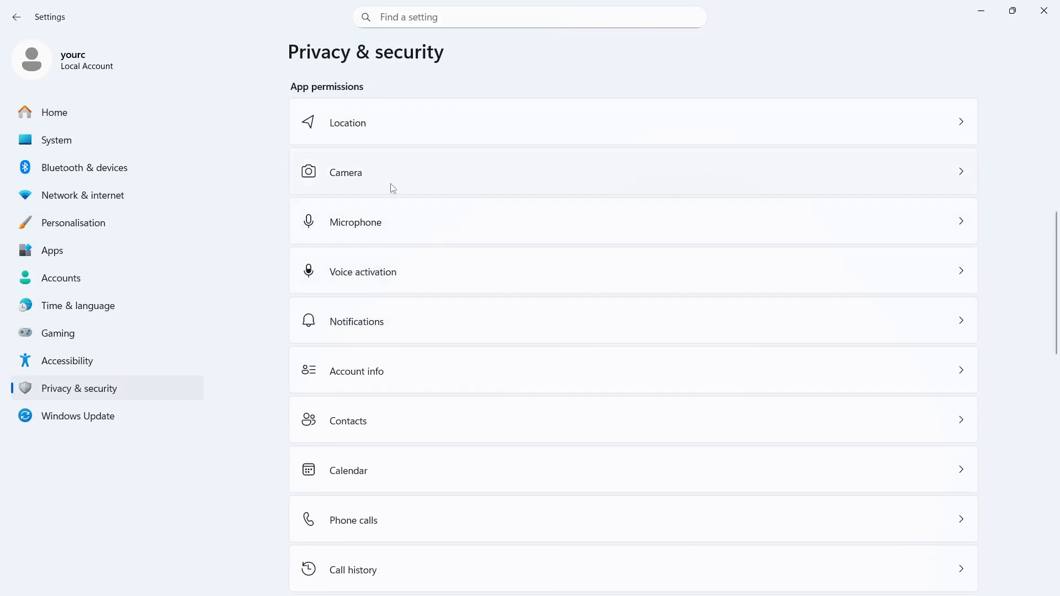
Open the Camera permissions page and review the app and desktop app camera access toggles
{"action": "left_click", "coordinate": [346, 172]}
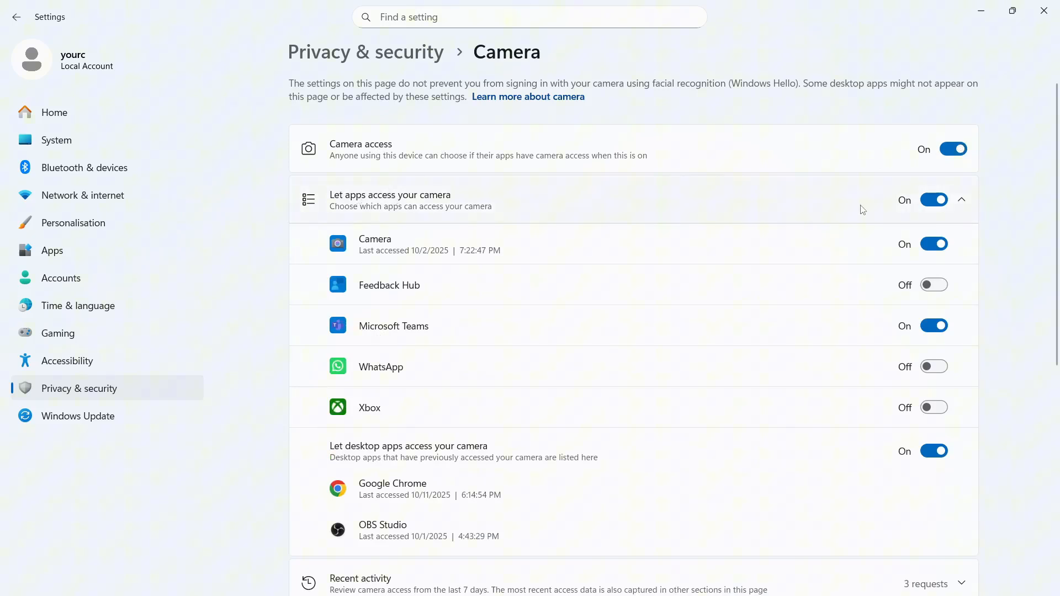
{"action": "scroll", "scroll_direction": "down", "scroll_amount": 3}
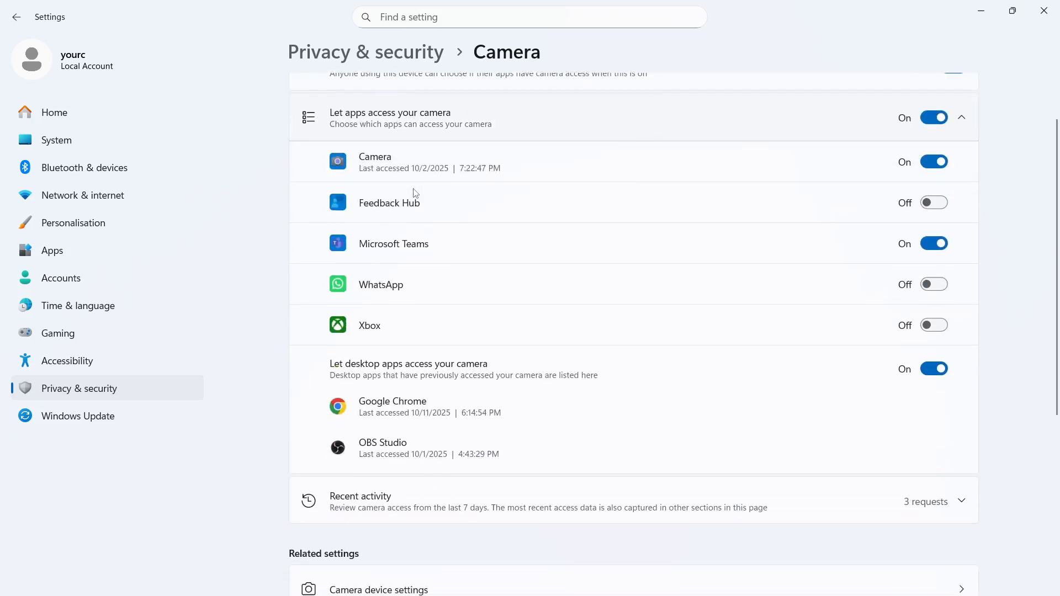
{"action": "scroll", "scroll_direction": "down", "scroll_amount": 3}
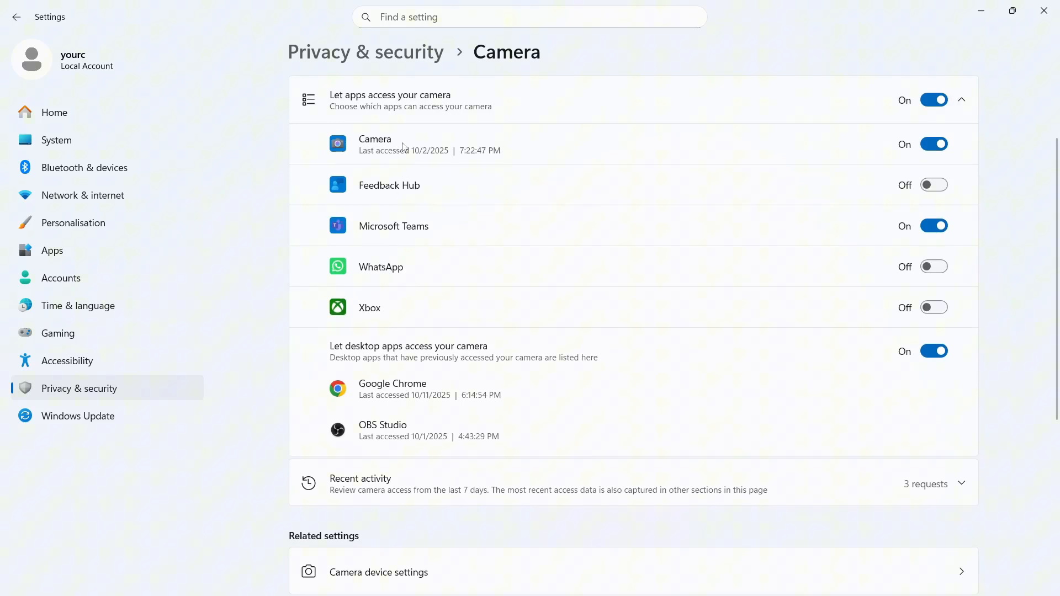
{"action": "mouse_move", "coordinate": [482, 274]}
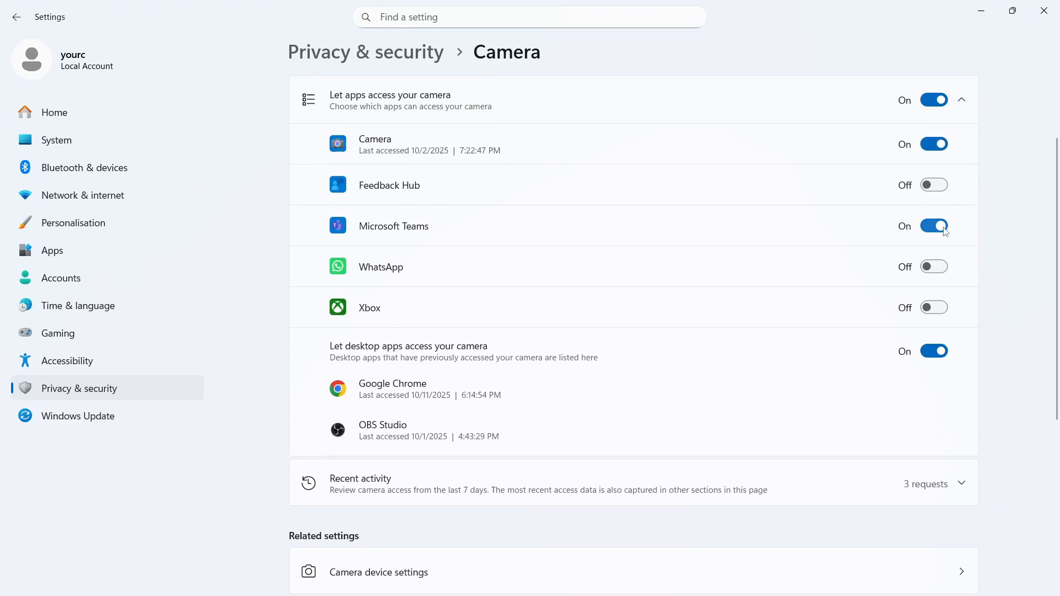
{"action": "scroll", "scroll_direction": "down", "scroll_amount": 3}
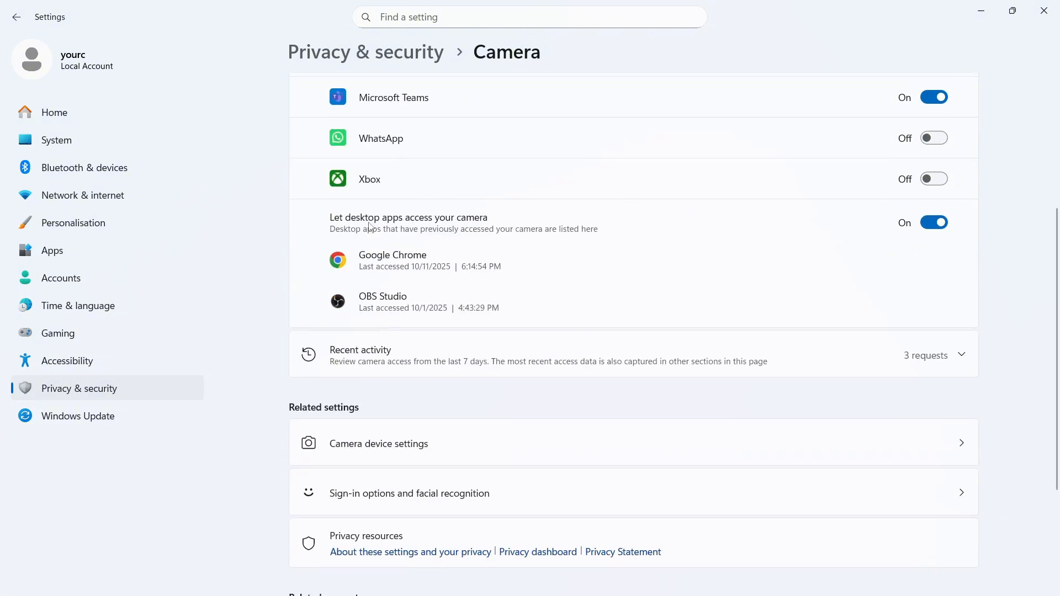
{"action": "mouse_move", "coordinate": [465, 223]}
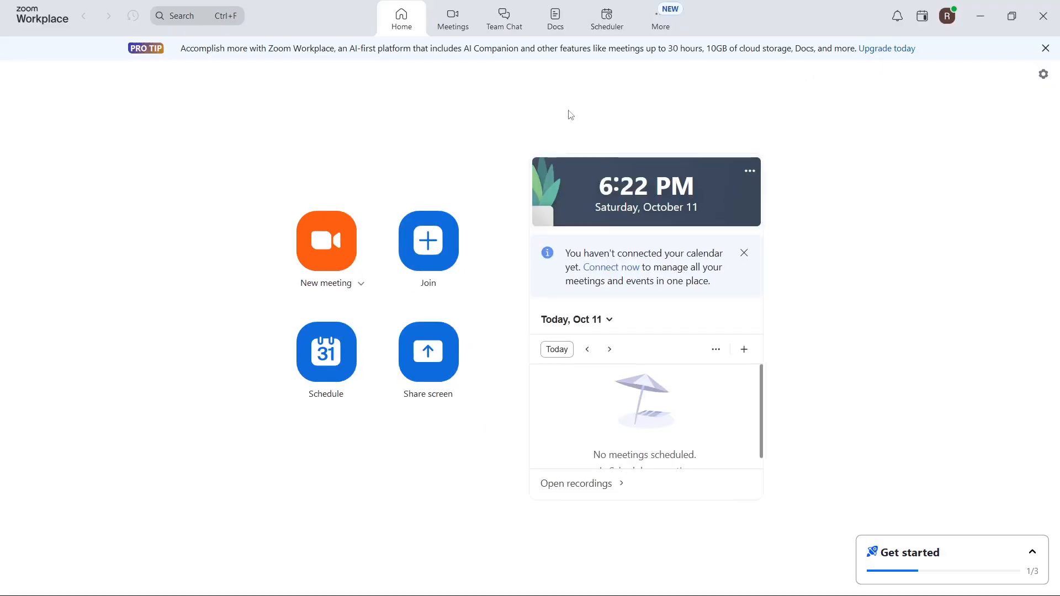
{"action": "mouse_move", "coordinate": [469, 114]}
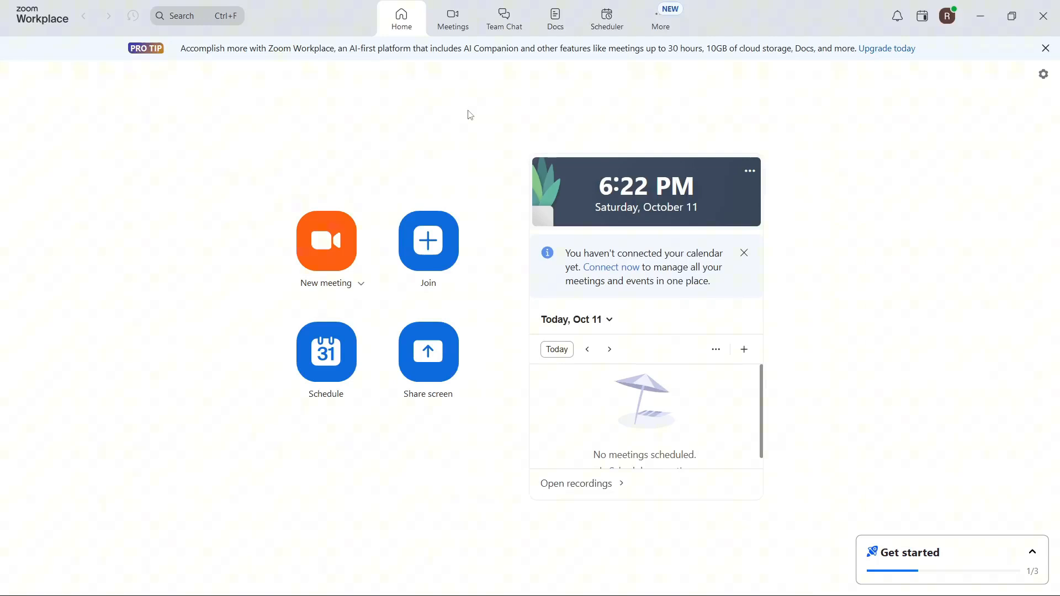
{"action": "mouse_move", "coordinate": [320, 81]}
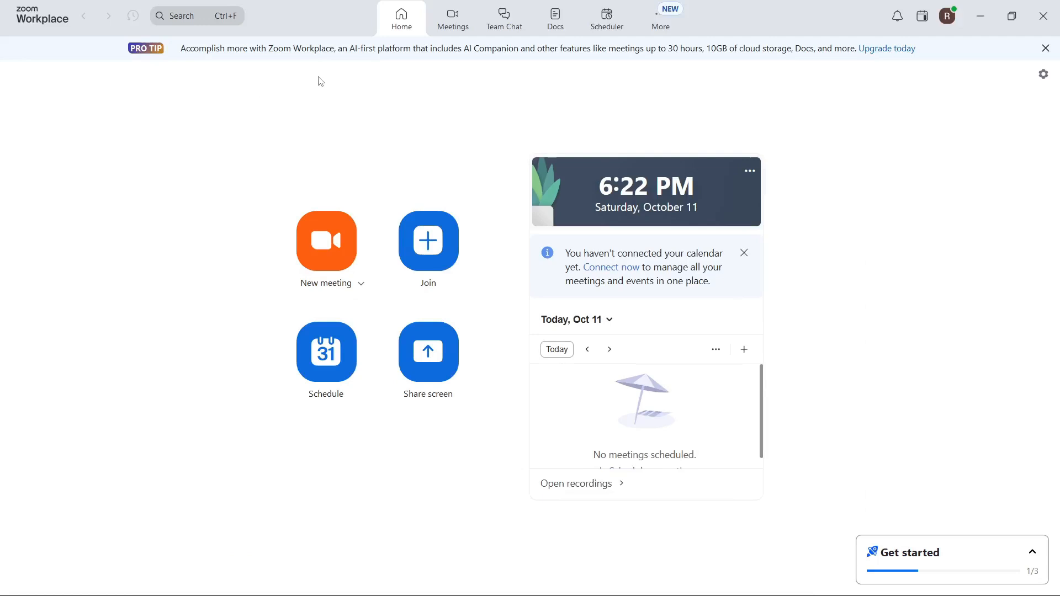
{"action": "mouse_move", "coordinate": [153, 163]}
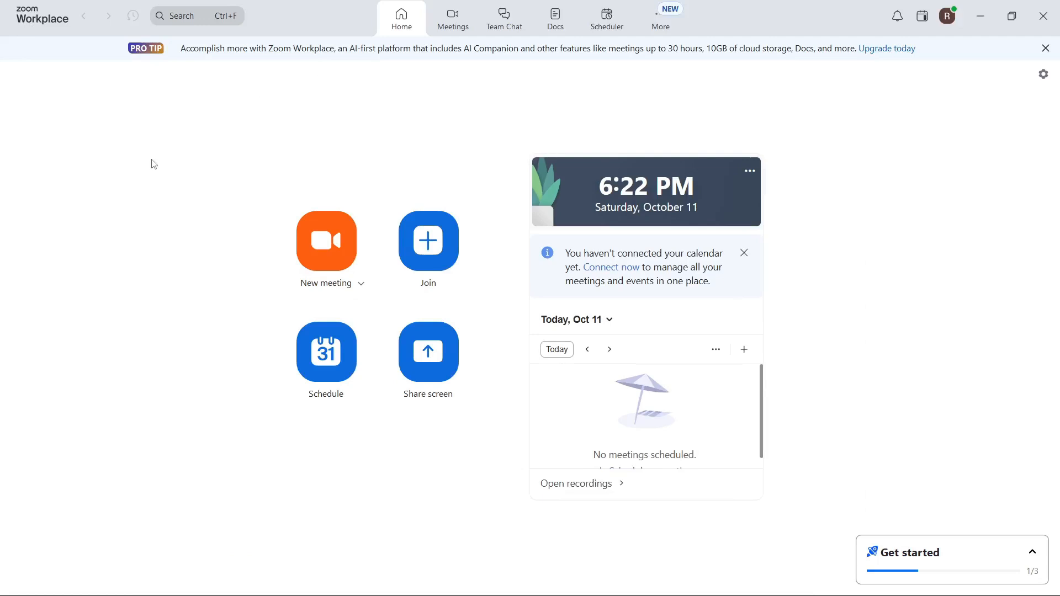
{"action": "mouse_move", "coordinate": [289, 111]}
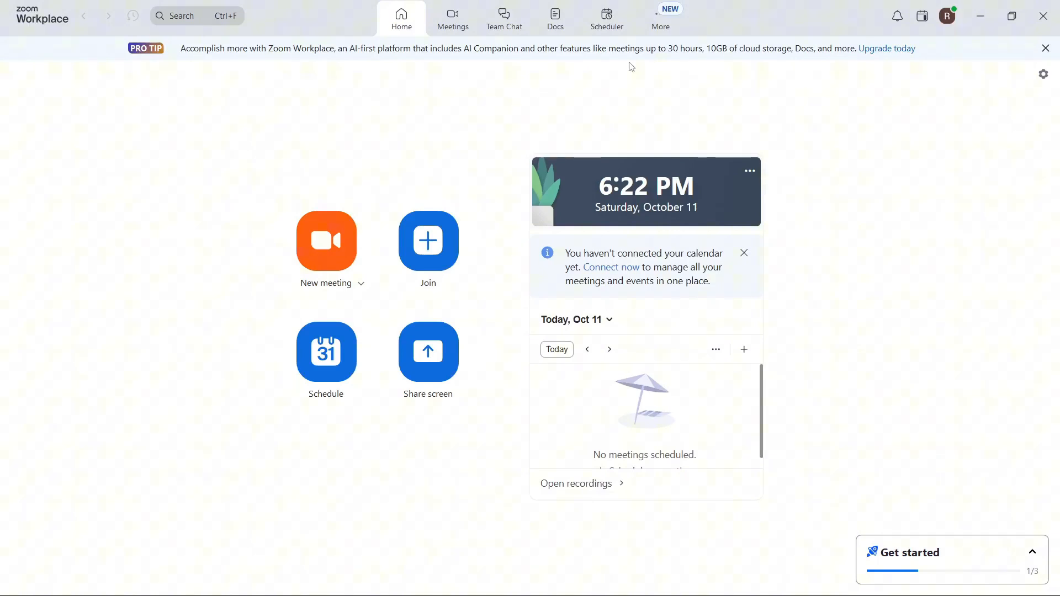
Open Zoom's Settings window from the profile avatar menu
{"action": "left_click", "coordinate": [946, 15]}
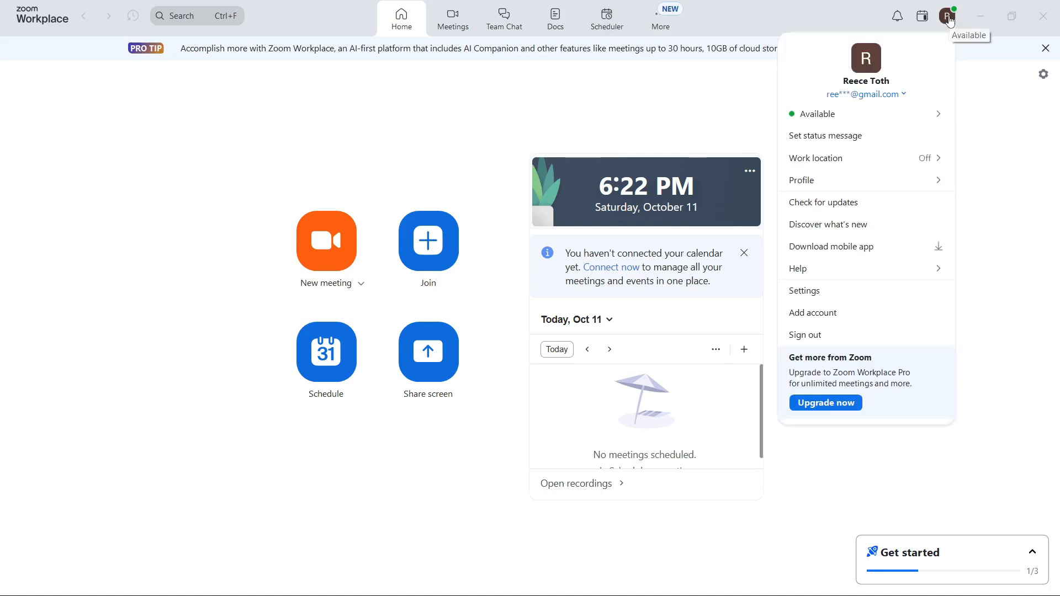
{"action": "mouse_move", "coordinate": [829, 305]}
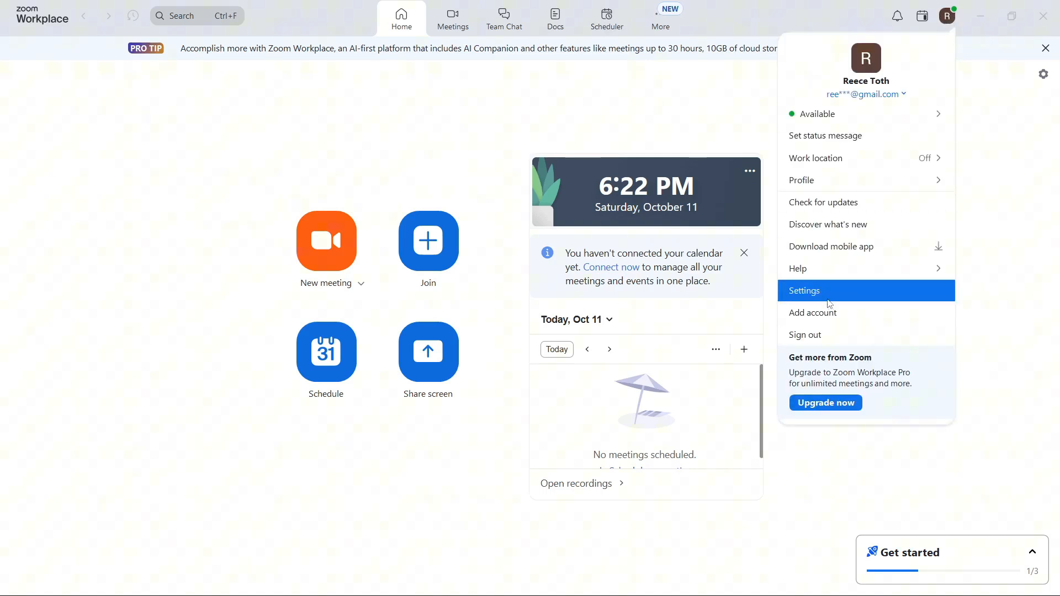
{"action": "left_click", "coordinate": [804, 290]}
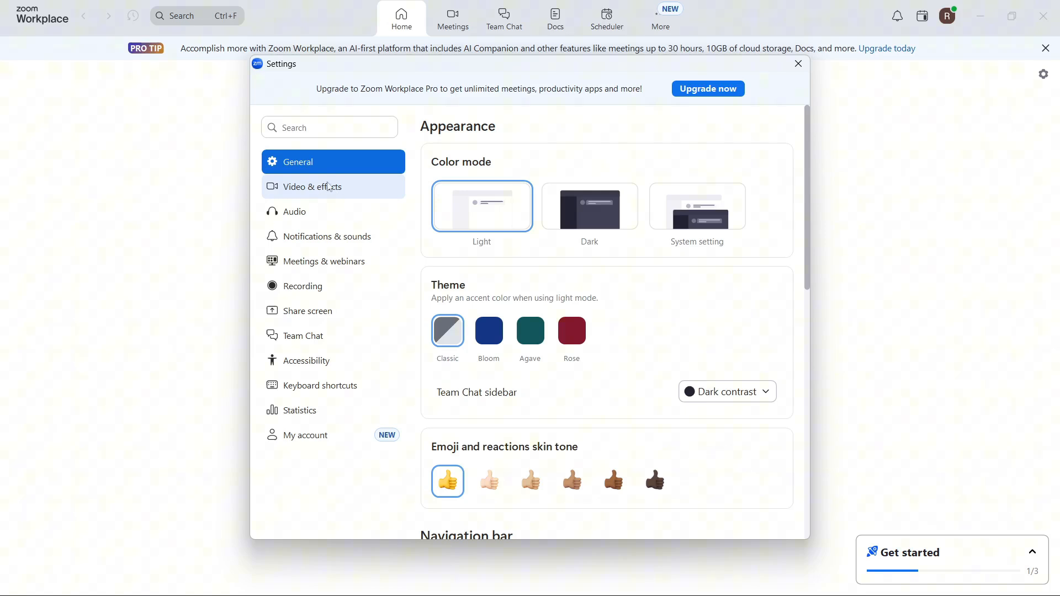
Choose USB2.0 HD UVC WebCam as the camera on the Video & effects page
{"action": "left_click", "coordinate": [311, 187]}
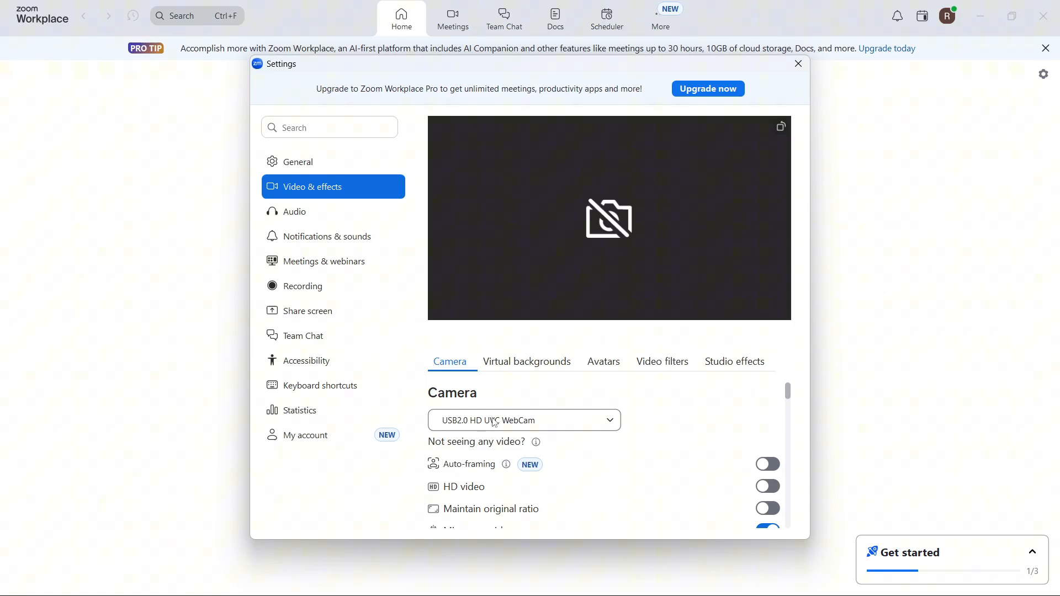
{"action": "left_click", "coordinate": [524, 420]}
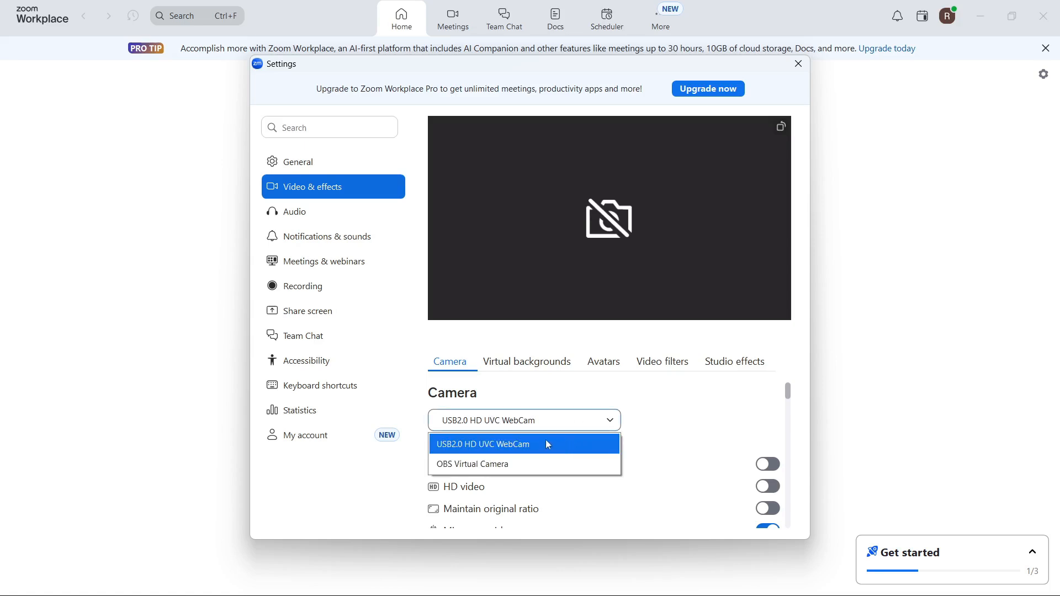
{"action": "left_click", "coordinate": [482, 444]}
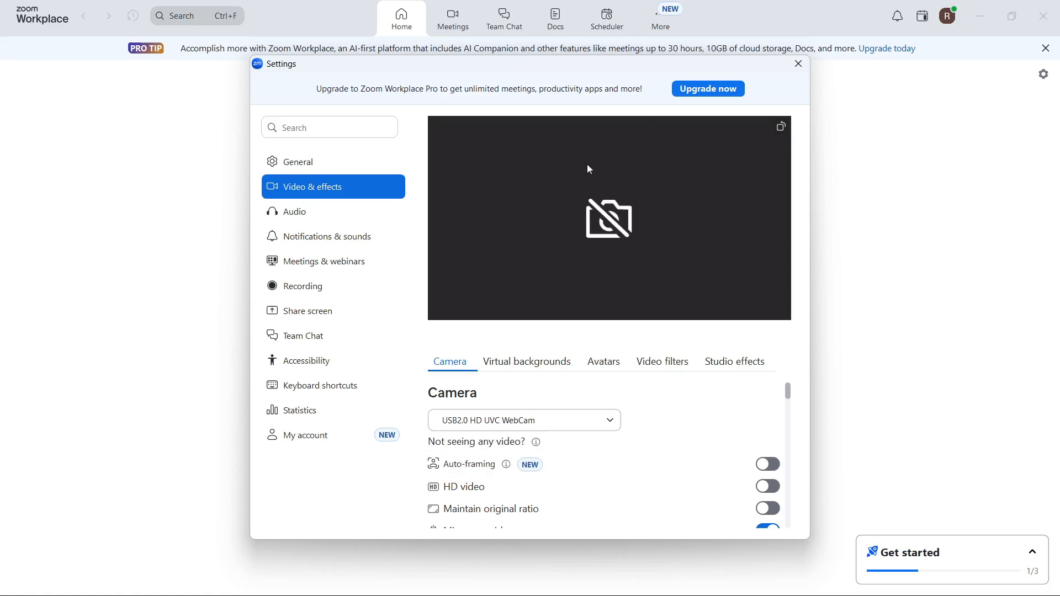
{"action": "mouse_move", "coordinate": [608, 163]}
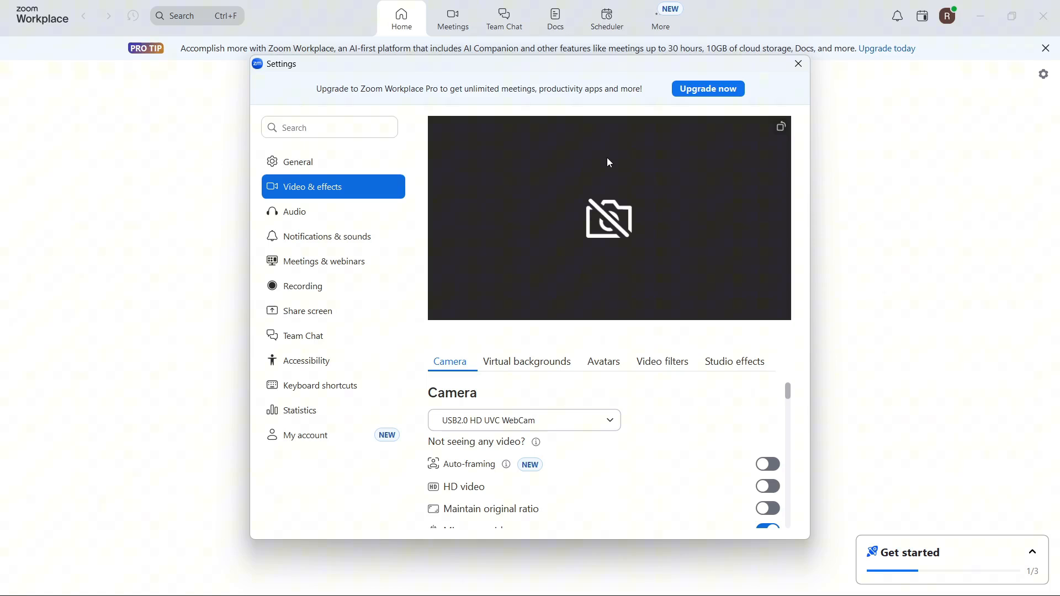
{"action": "mouse_move", "coordinate": [583, 176]}
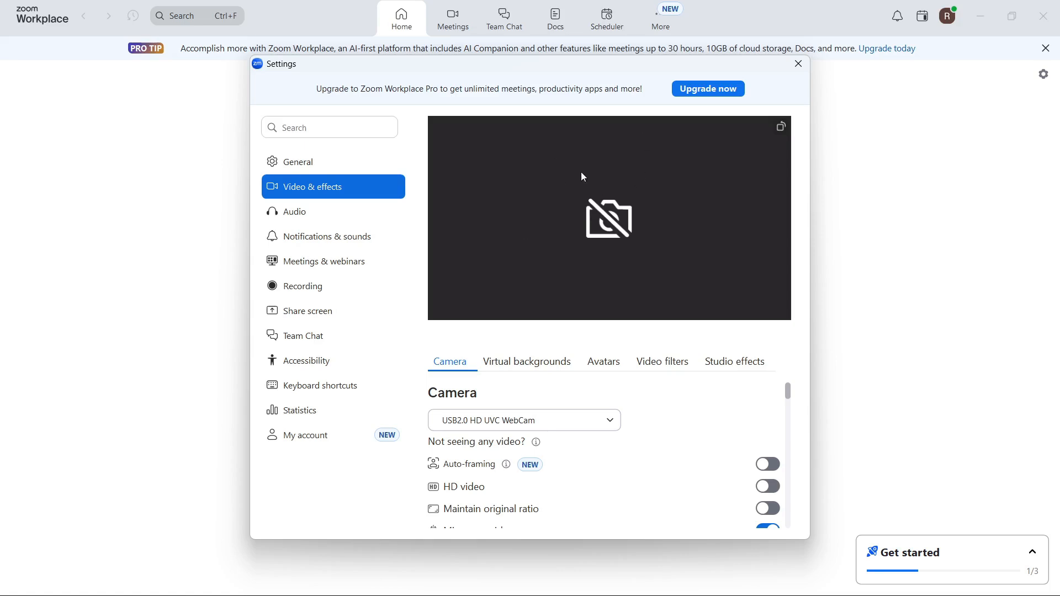
Close Zoom Settings and launch Device Manager by searching 'device Manager'
{"action": "left_click", "coordinate": [797, 63]}
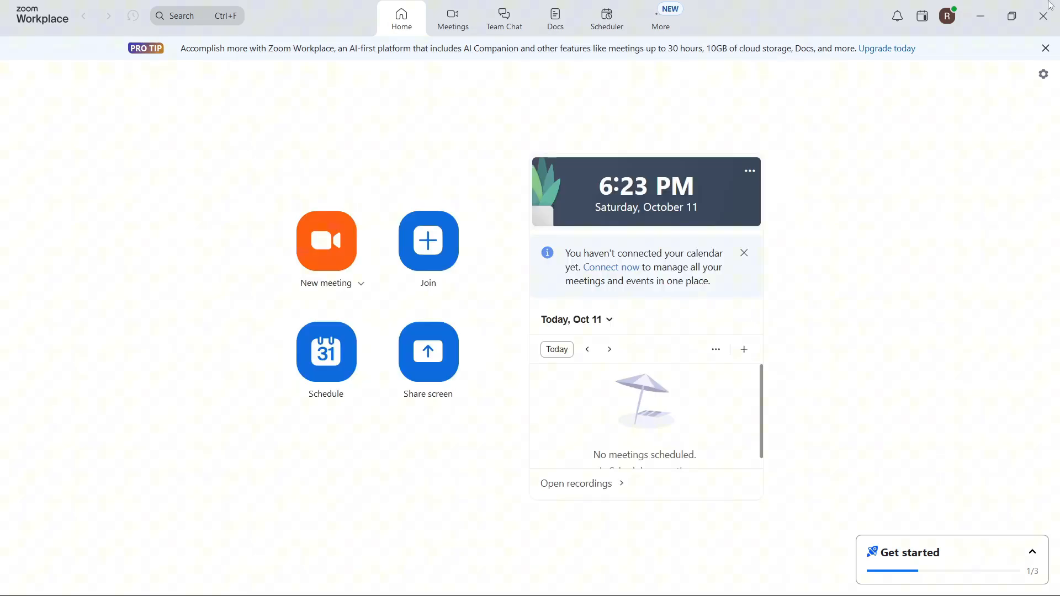
{"action": "mouse_move", "coordinate": [1042, 15]}
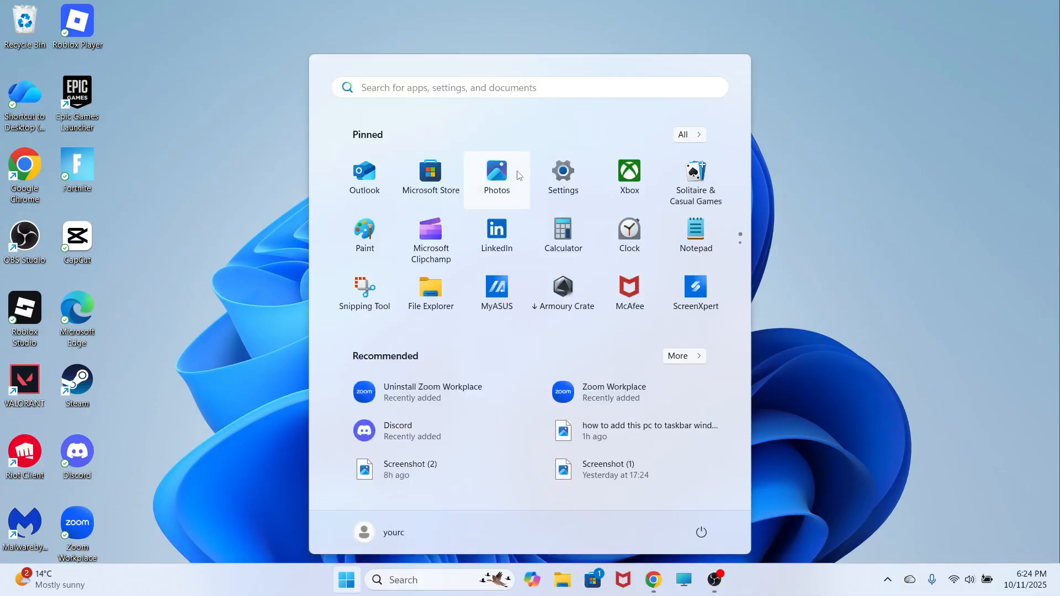
{"action": "type", "text": "device Manager"}
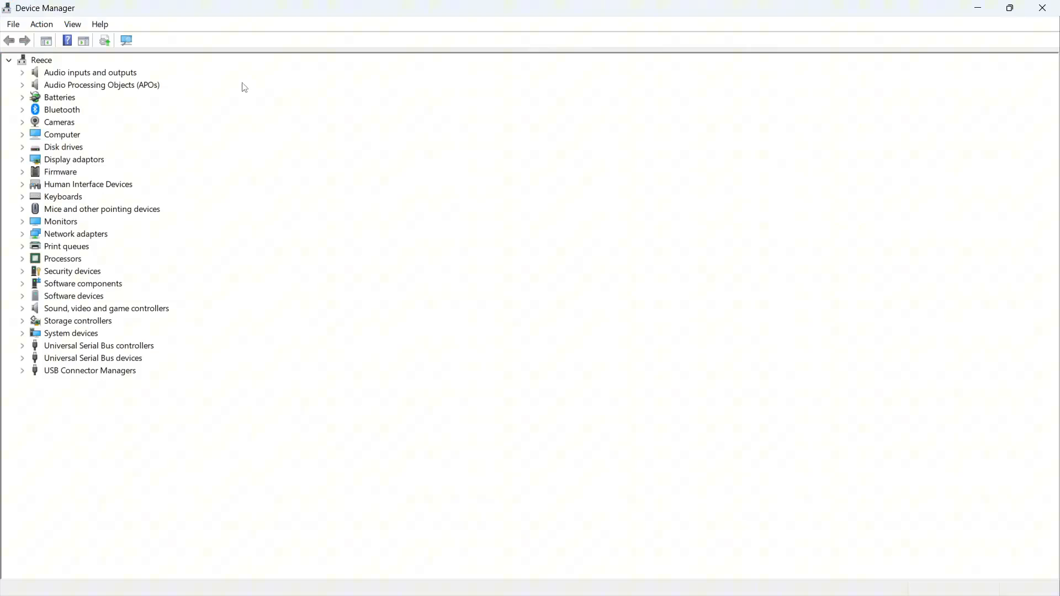
Disable the USB2.0 HD UVC WebCam under Cameras and confirm the warning
{"action": "left_click", "coordinate": [8, 60]}
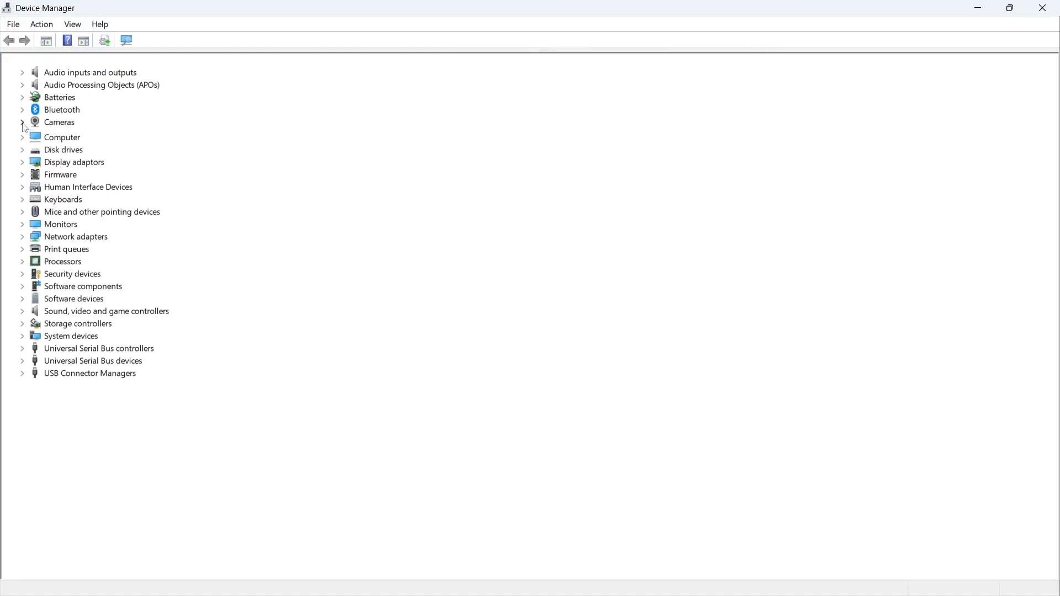
{"action": "left_click", "coordinate": [22, 122]}
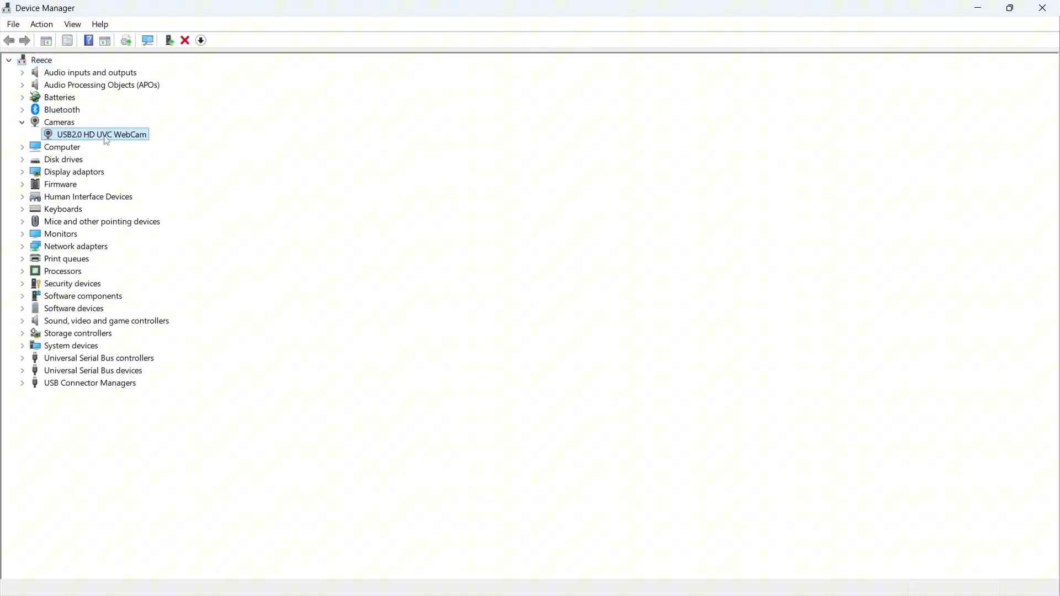
{"action": "right_click", "coordinate": [100, 133]}
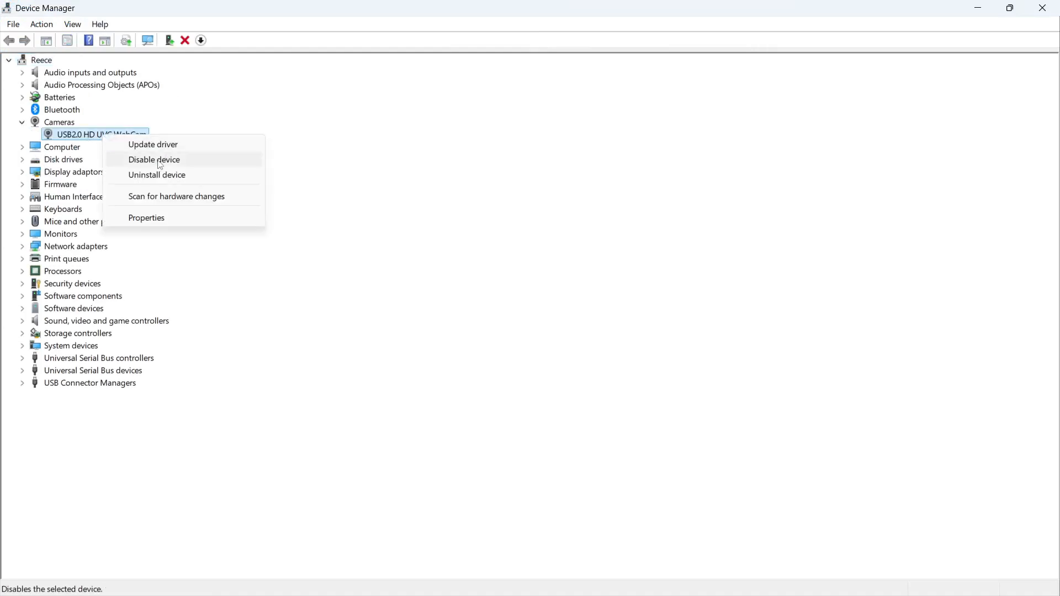
{"action": "left_click", "coordinate": [154, 160]}
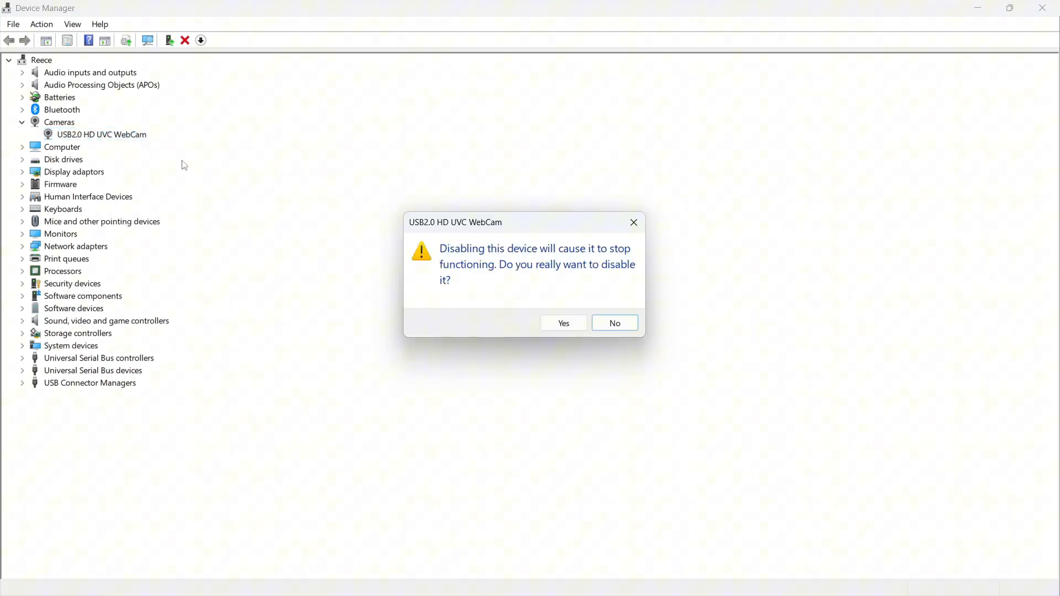
{"action": "left_click", "coordinate": [614, 323]}
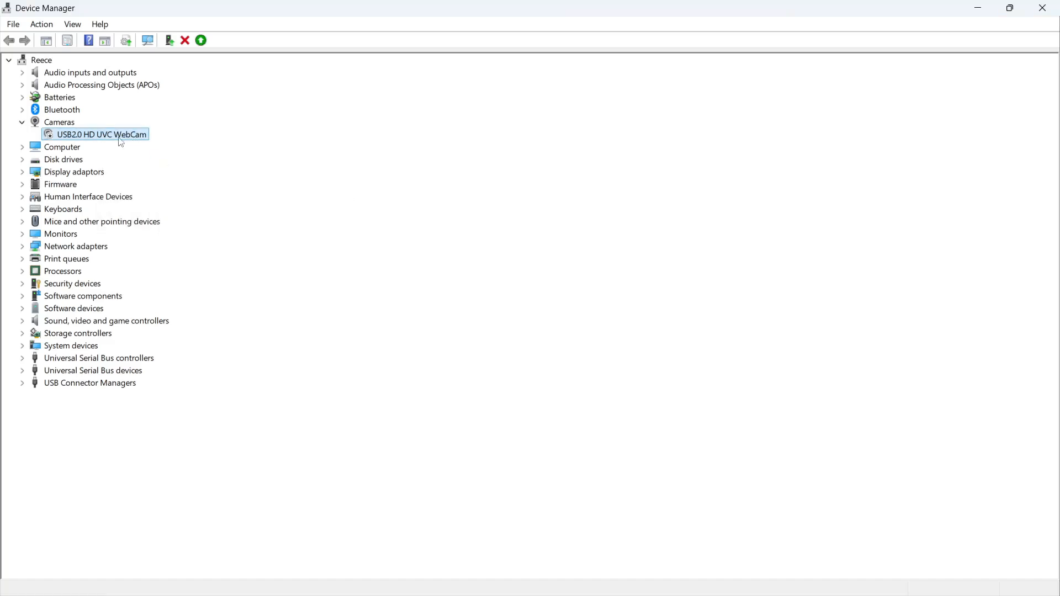
{"action": "right_click", "coordinate": [102, 134]}
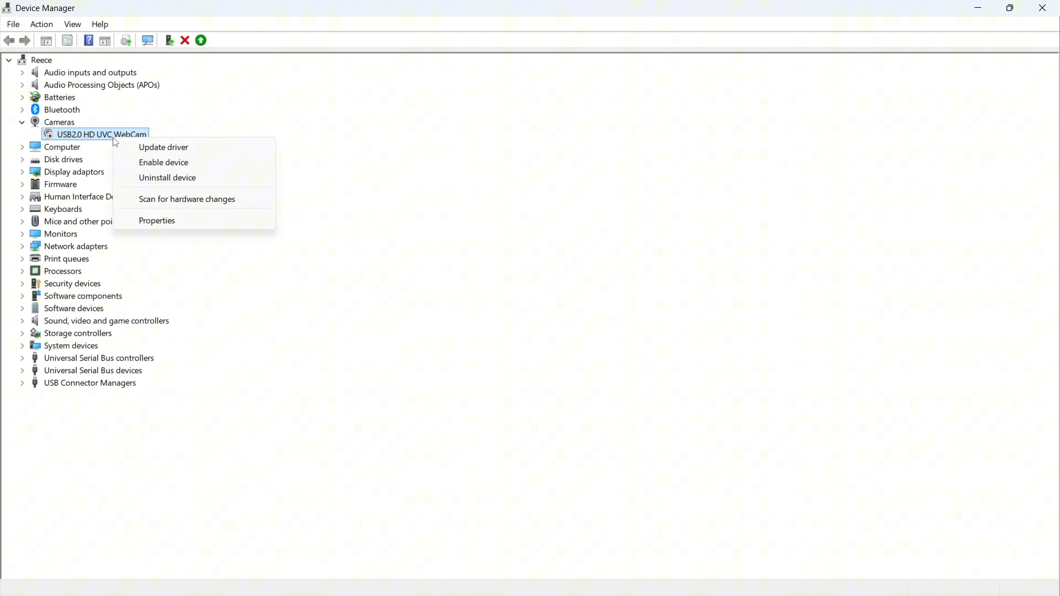
{"action": "mouse_move", "coordinate": [164, 163]}
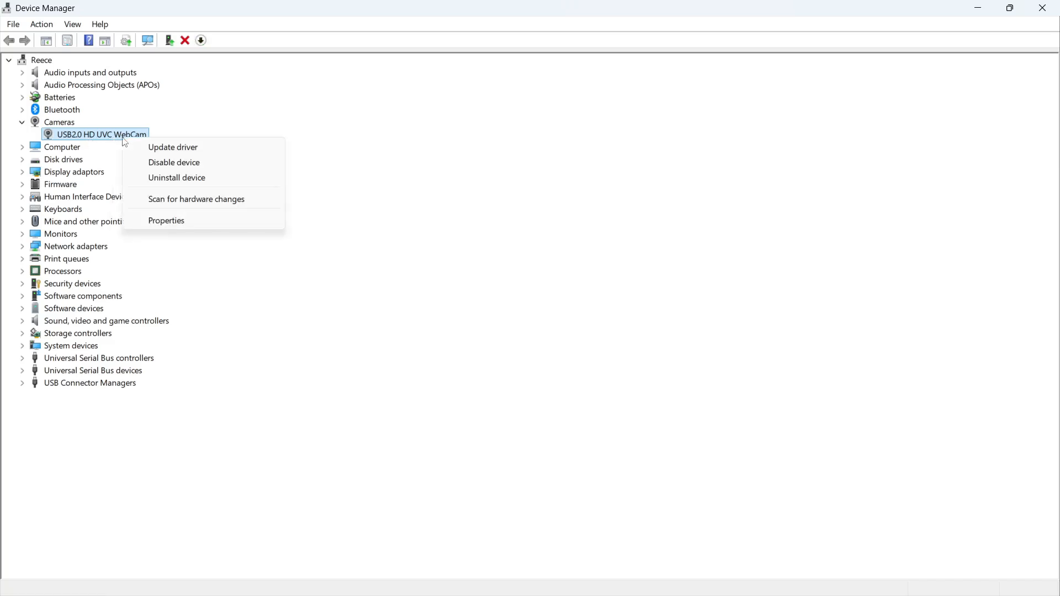
{"action": "mouse_move", "coordinate": [172, 147]}
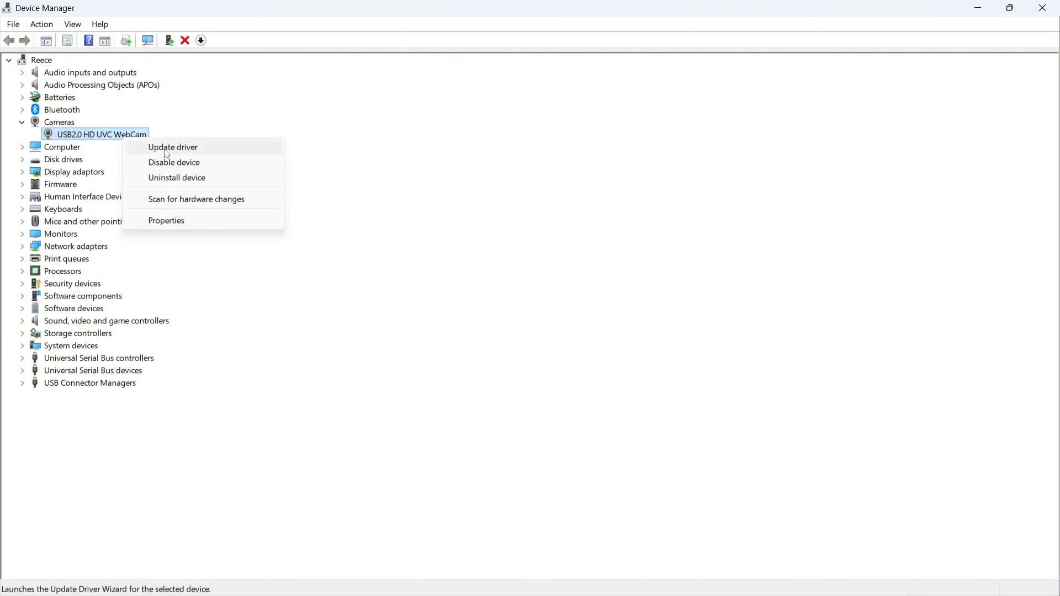
Reinstall the webcam driver as USB Video Device from the driver list, then close Device Manager
{"action": "left_click", "coordinate": [172, 146]}
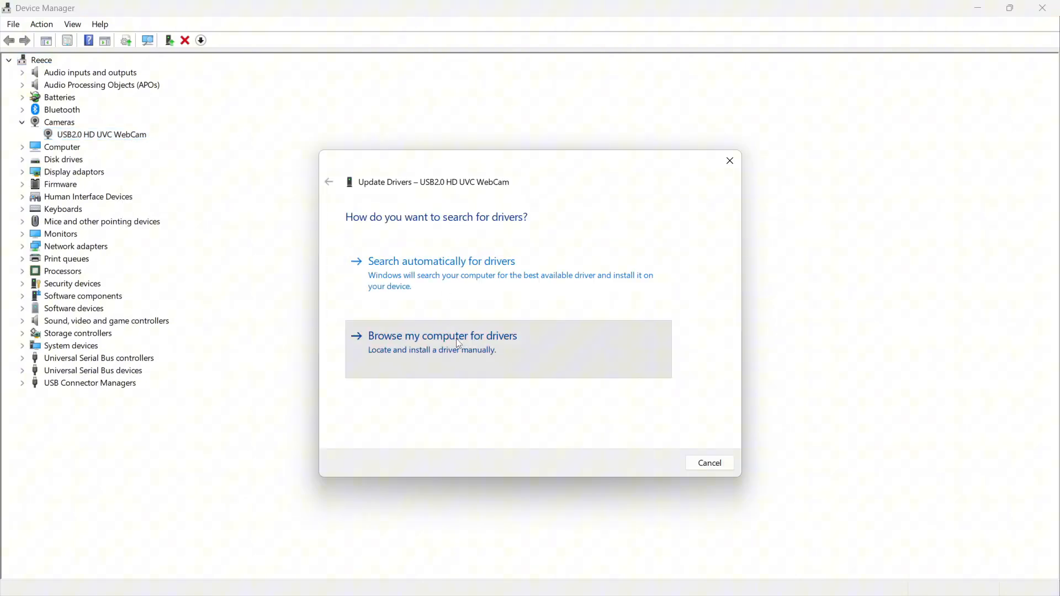
{"action": "left_click", "coordinate": [442, 336]}
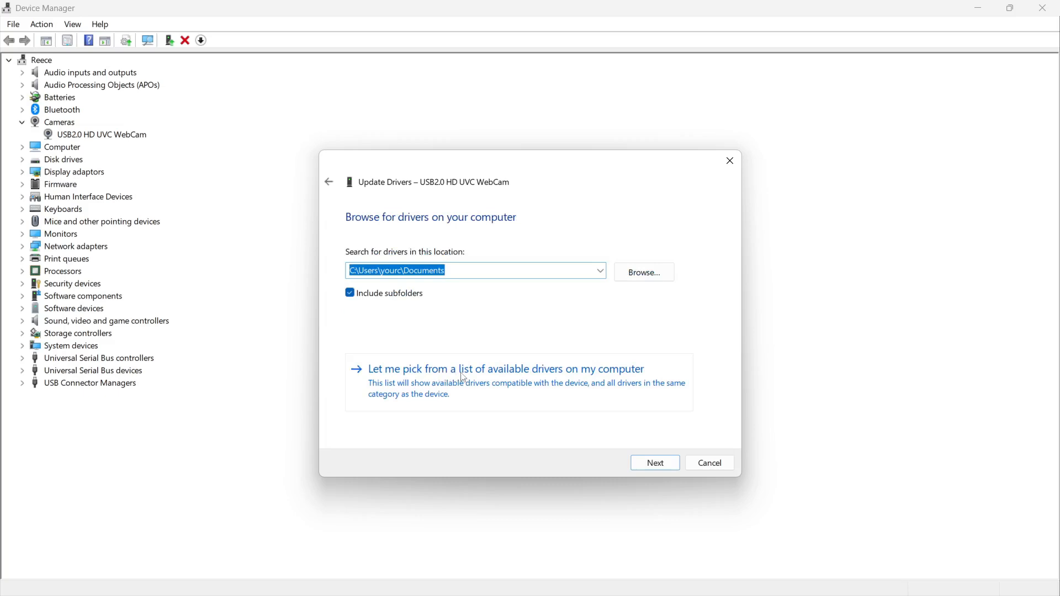
{"action": "left_click", "coordinate": [504, 369]}
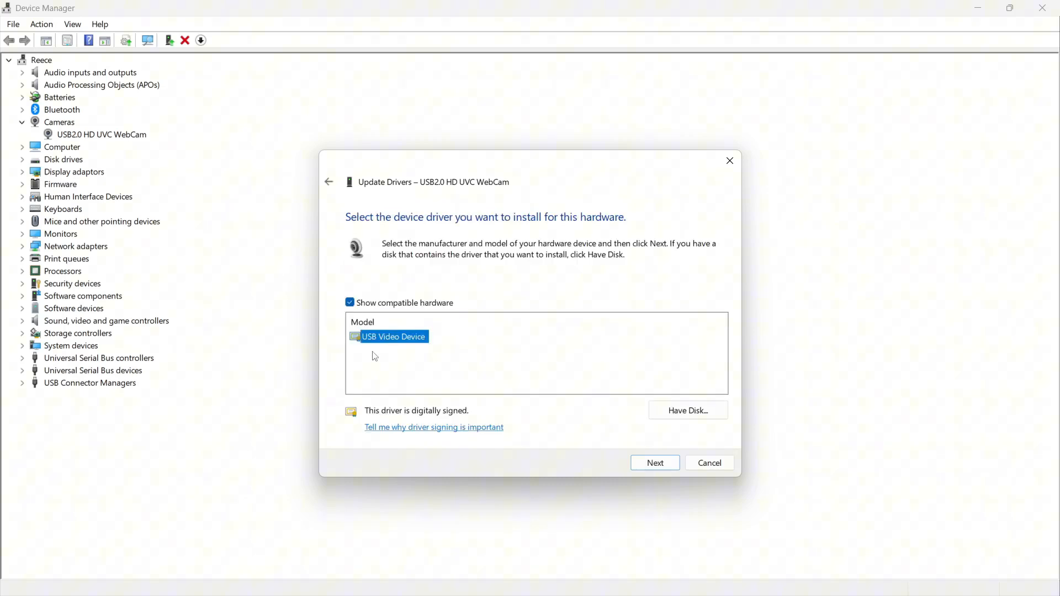
{"action": "mouse_move", "coordinate": [399, 338]}
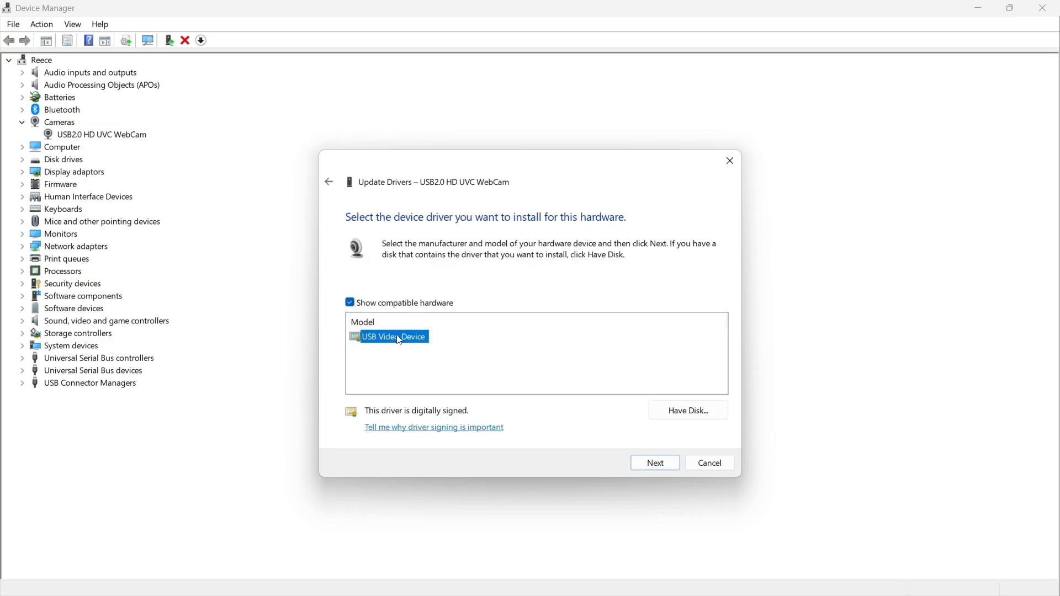
{"action": "left_click", "coordinate": [708, 462]}
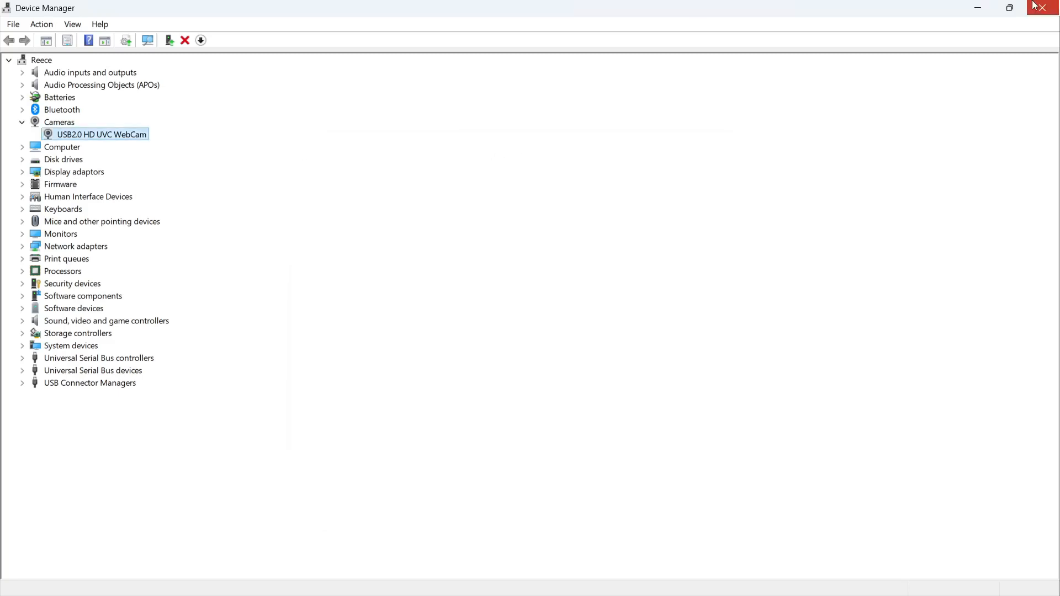
{"action": "left_click", "coordinate": [1052, 7]}
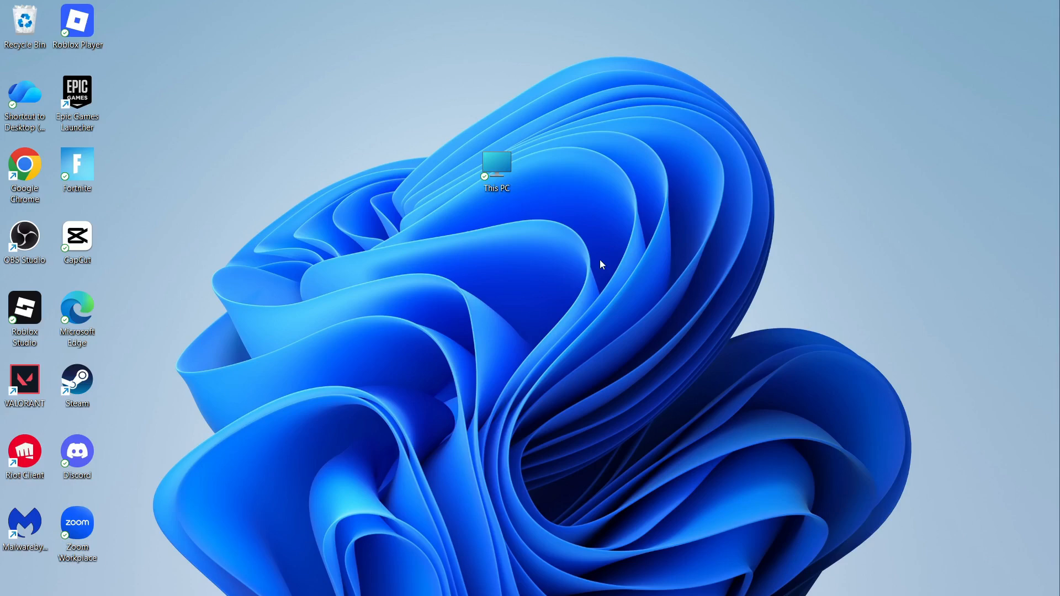
{"action": "mouse_move", "coordinate": [496, 316]}
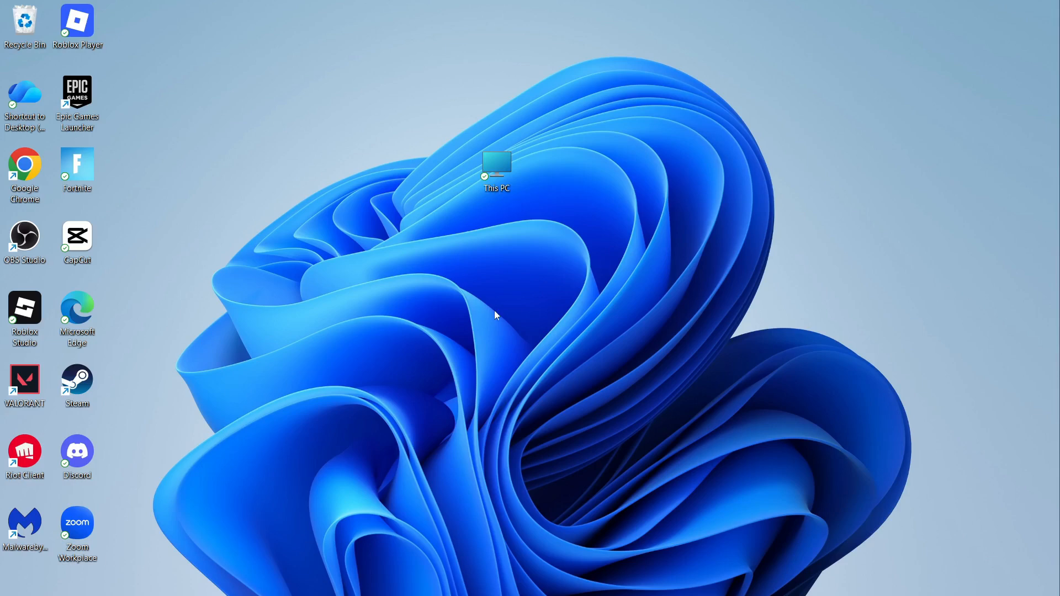